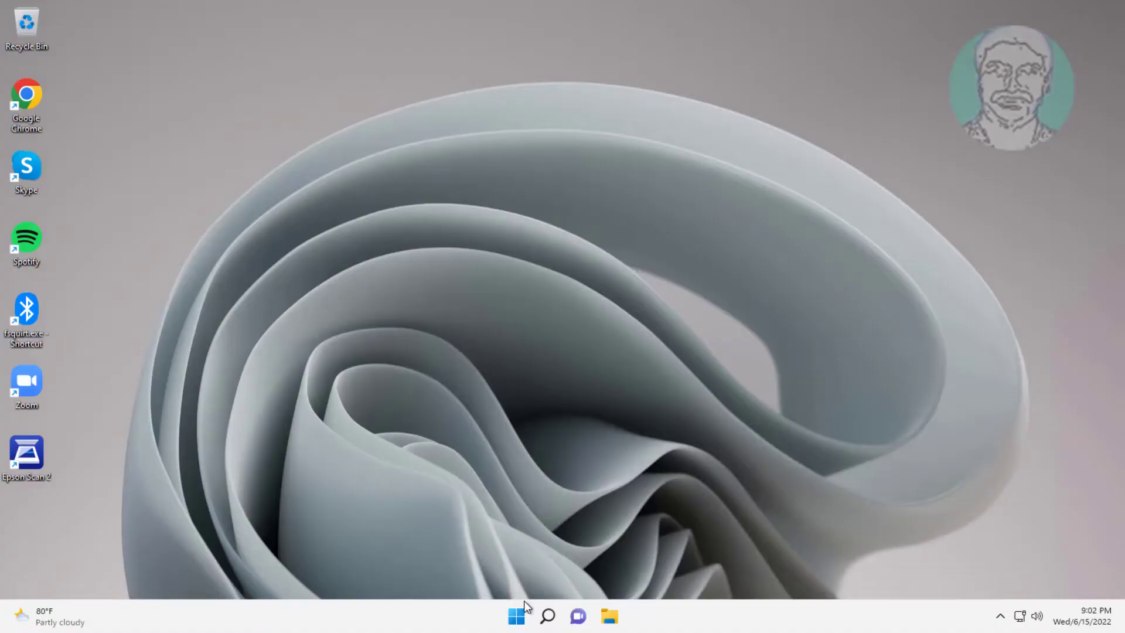
Launch Settings from Start and go to System › Troubleshoot
click(516, 615)
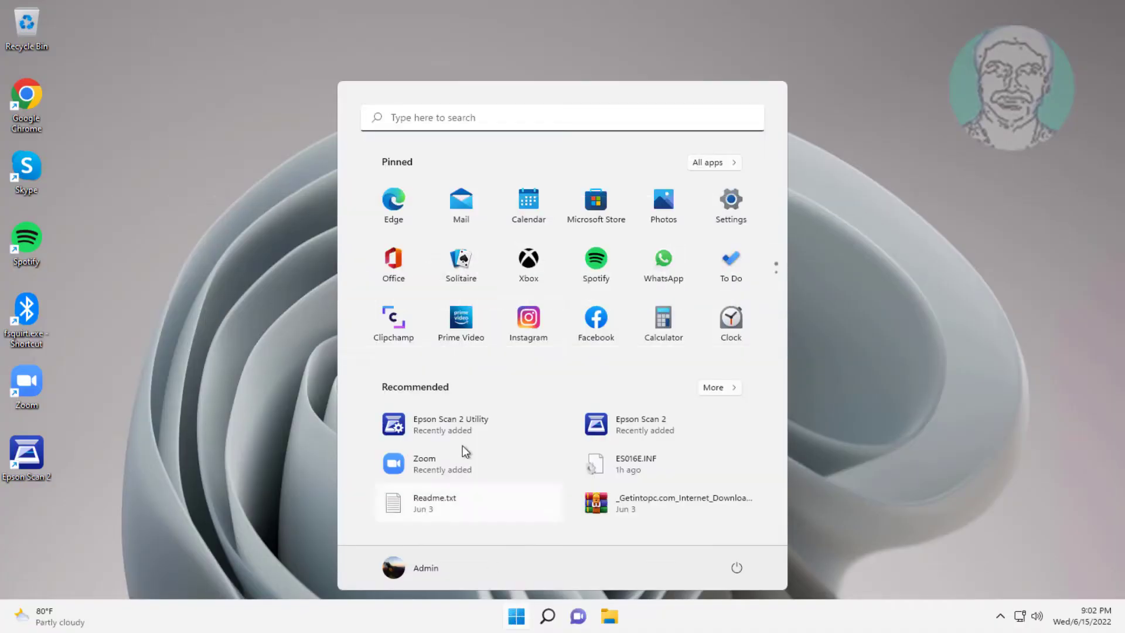
click(730, 200)
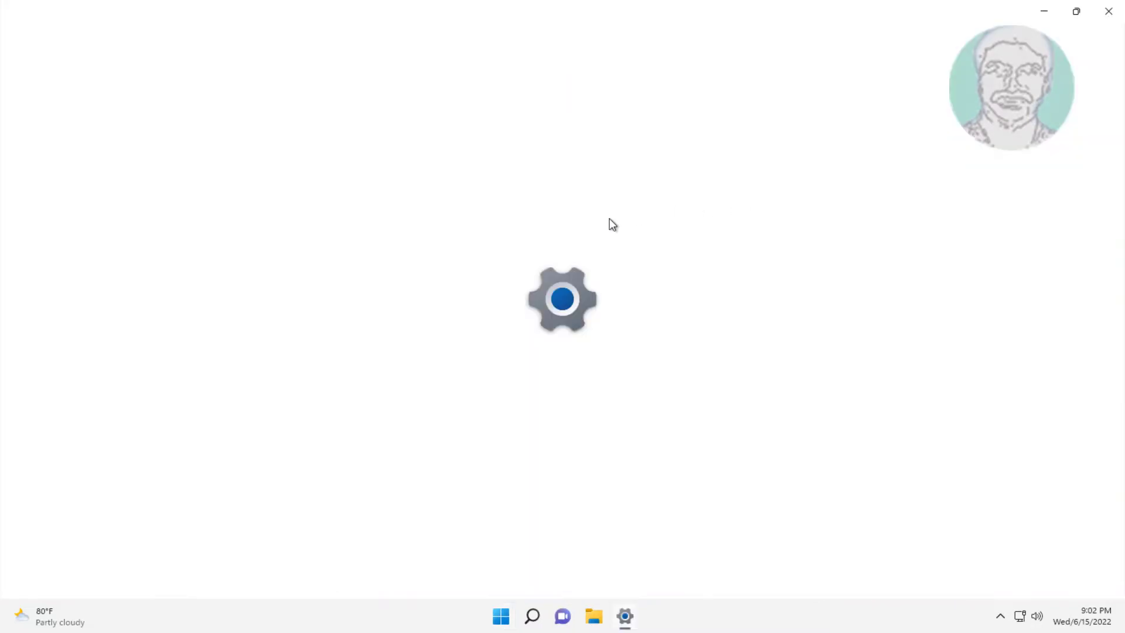
click(624, 616)
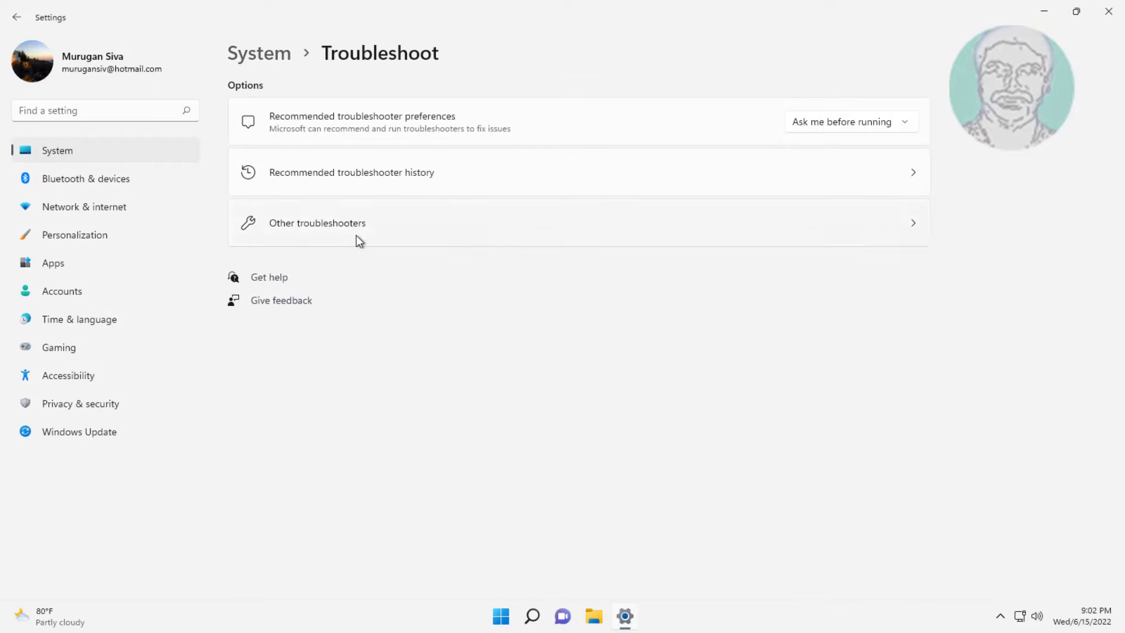
Run the Bluetooth troubleshooter from Other troubleshooters and close it when finished
click(318, 222)
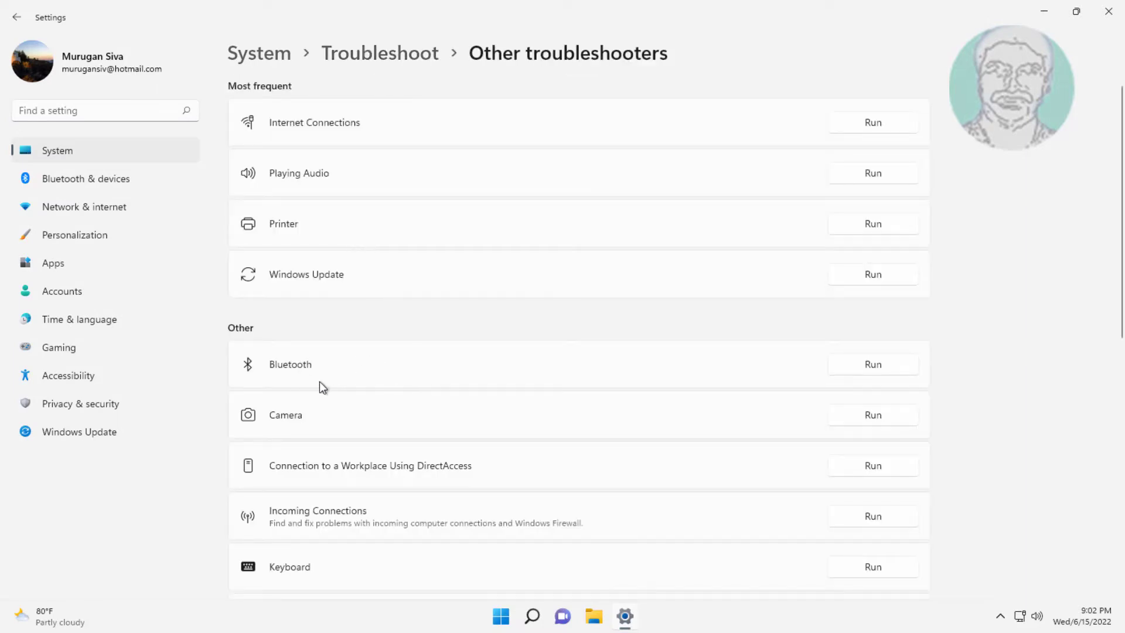
click(873, 364)
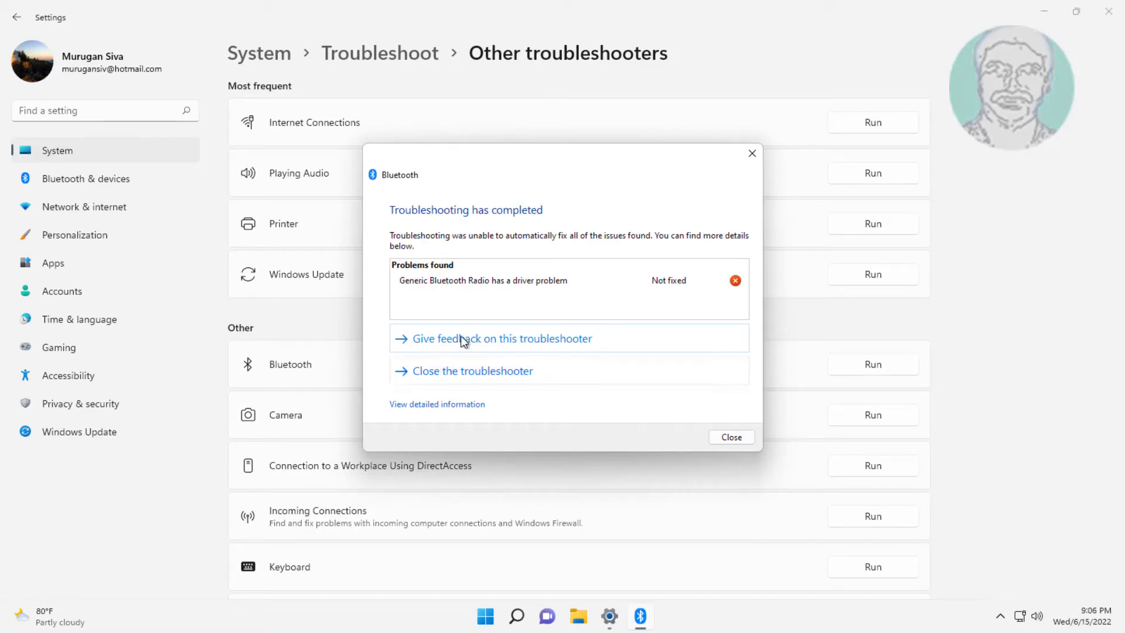
click(731, 438)
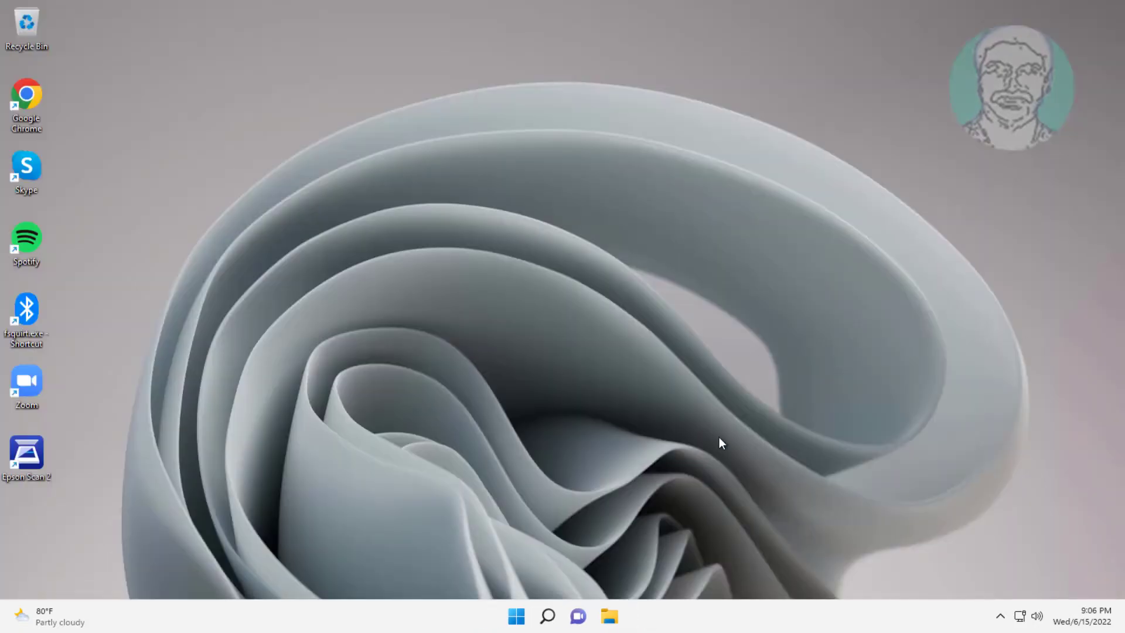
Search for "services" from the taskbar and launch the Services console
click(548, 615)
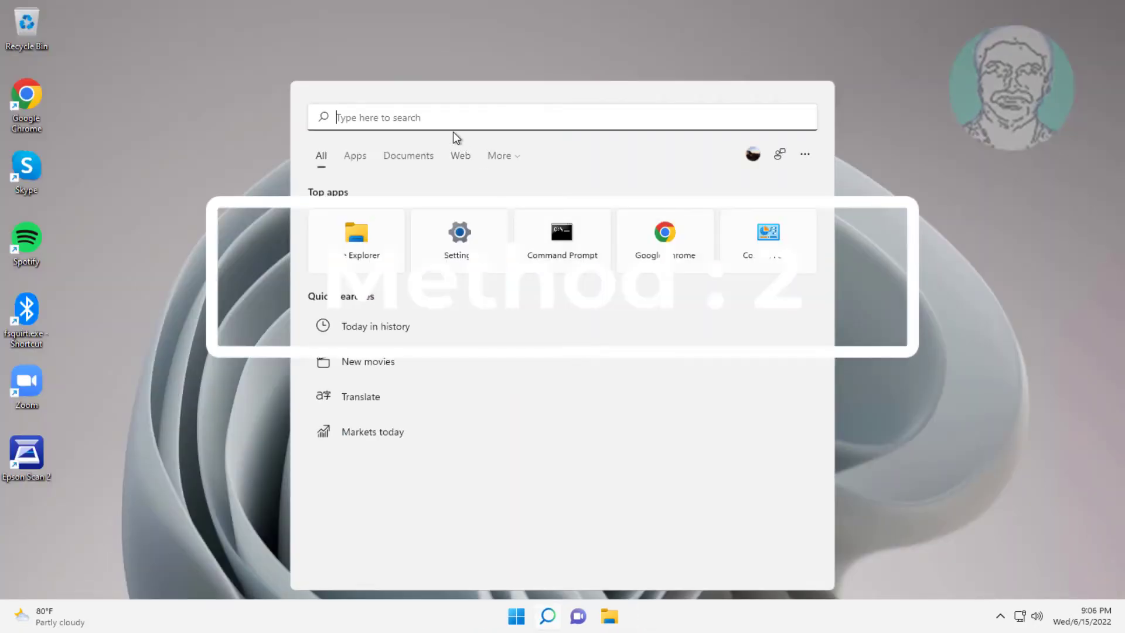
text(ser)
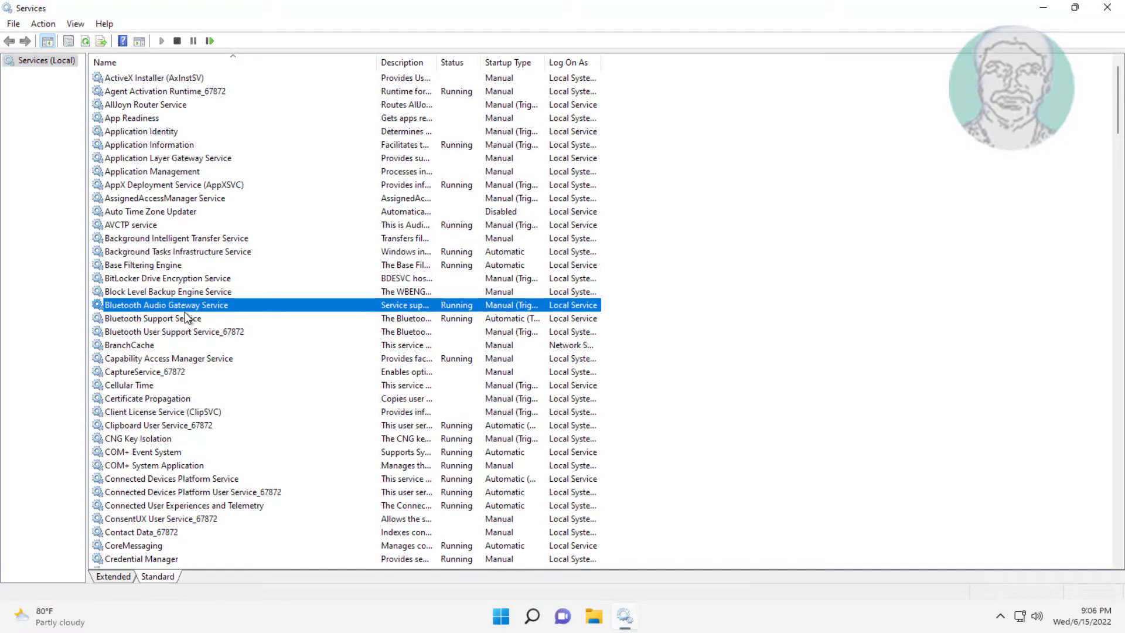
Restart the Bluetooth Support Service, then close the Services console
click(153, 318)
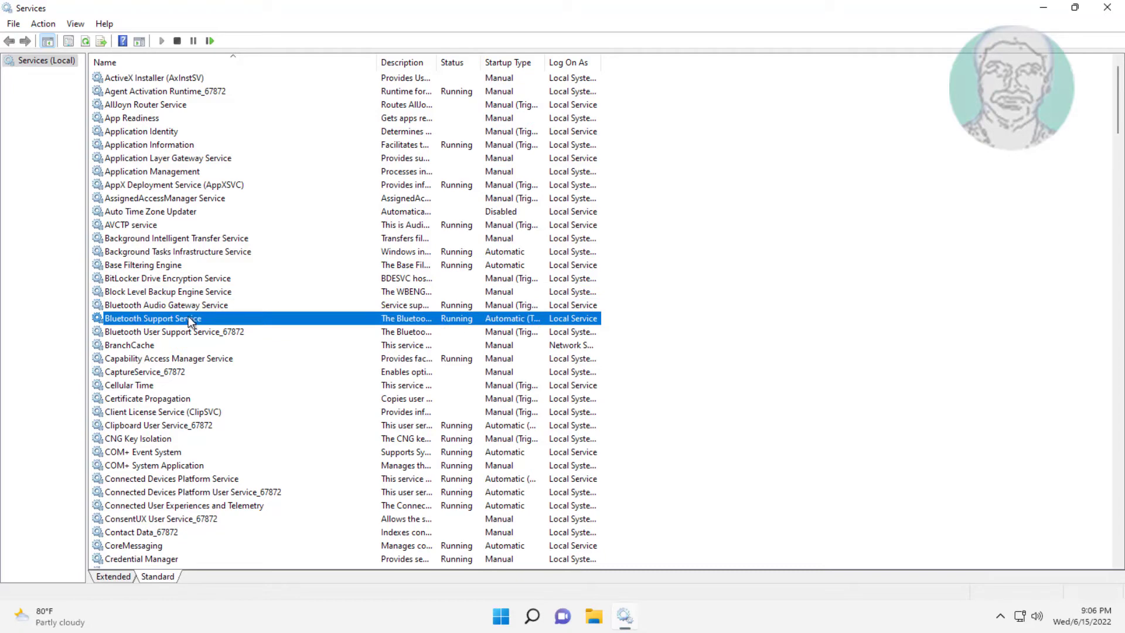
double_click(151, 318)
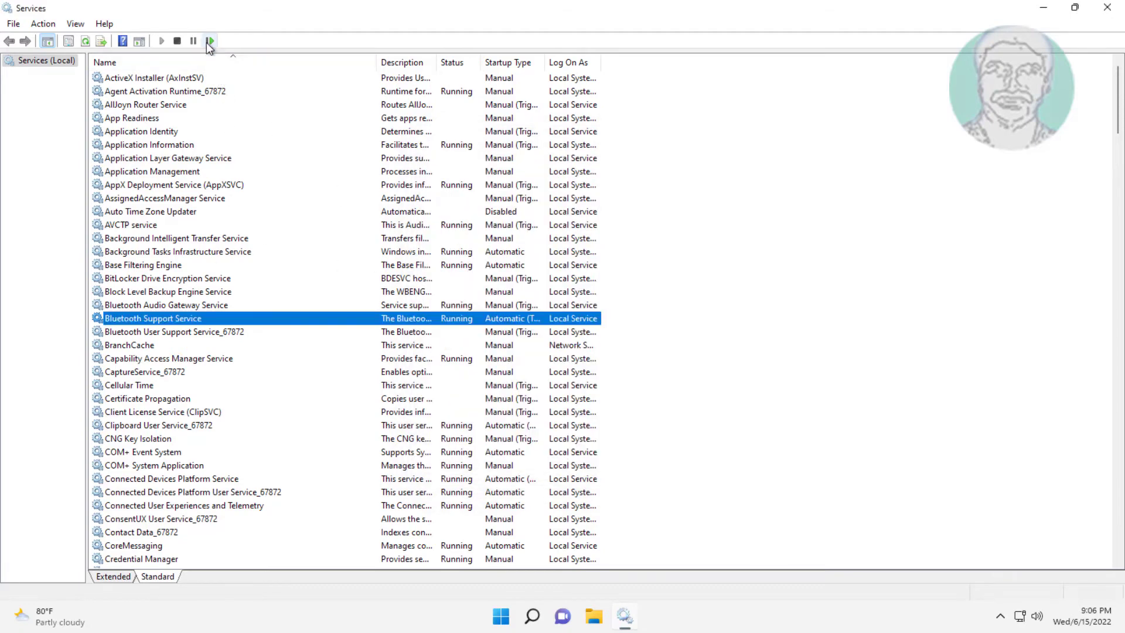
click(210, 40)
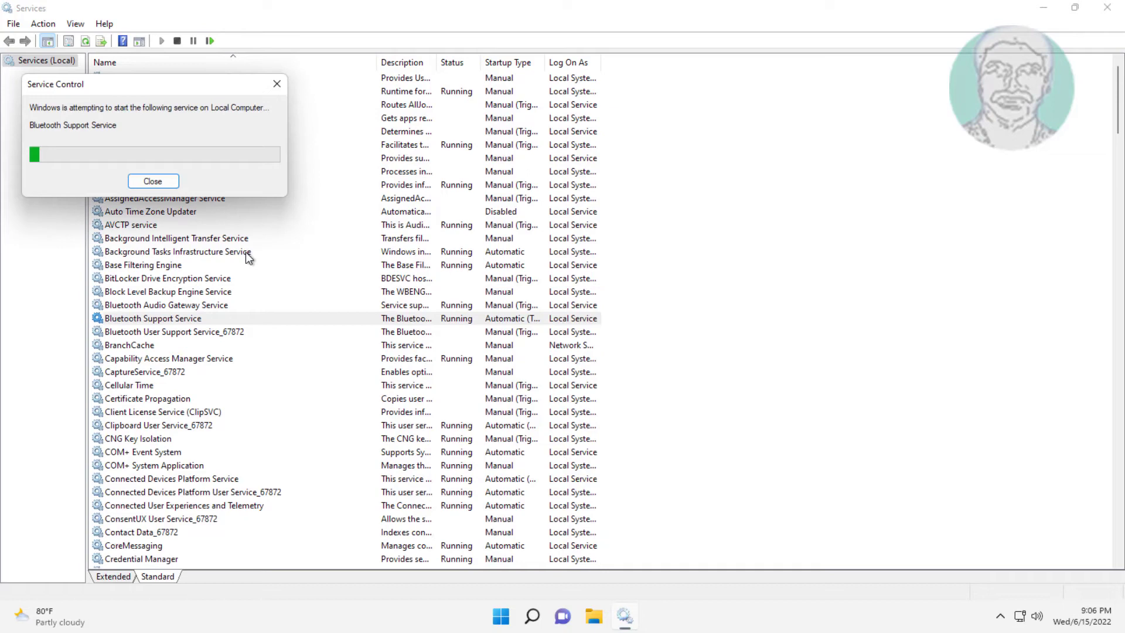
click(153, 181)
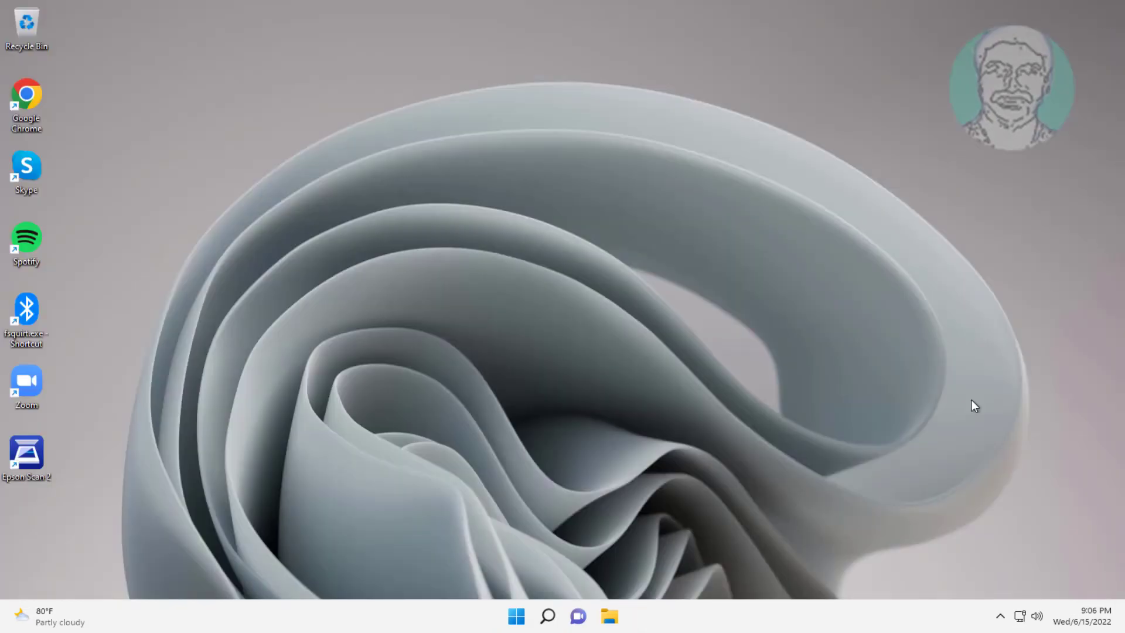
Relaunch Settings from Start and go to the Bluetooth & devices page
click(516, 616)
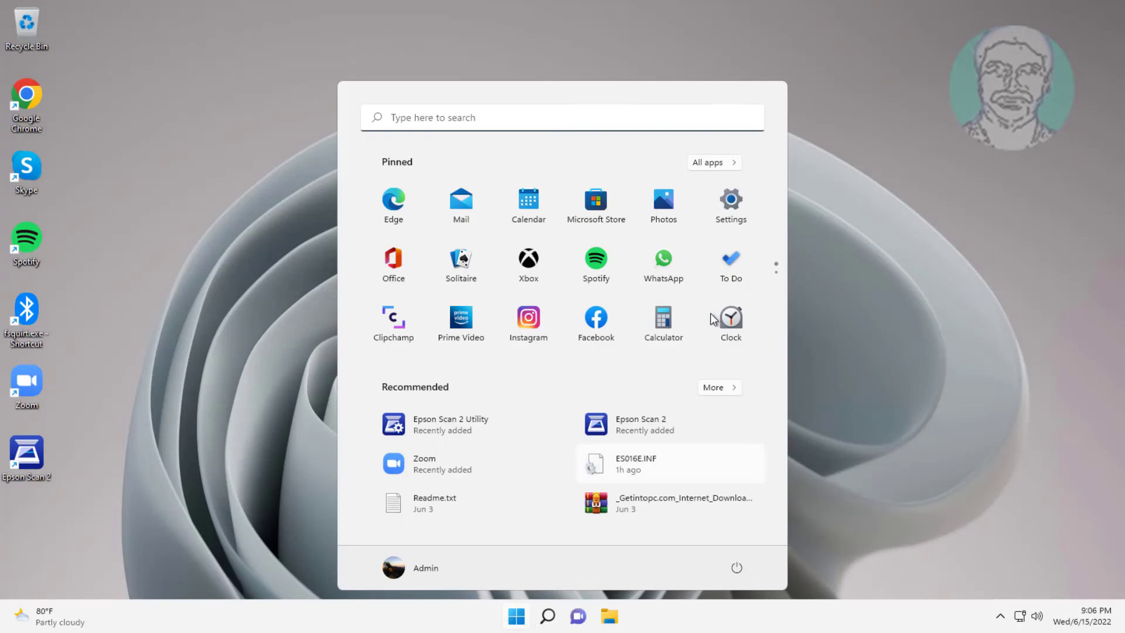
click(730, 200)
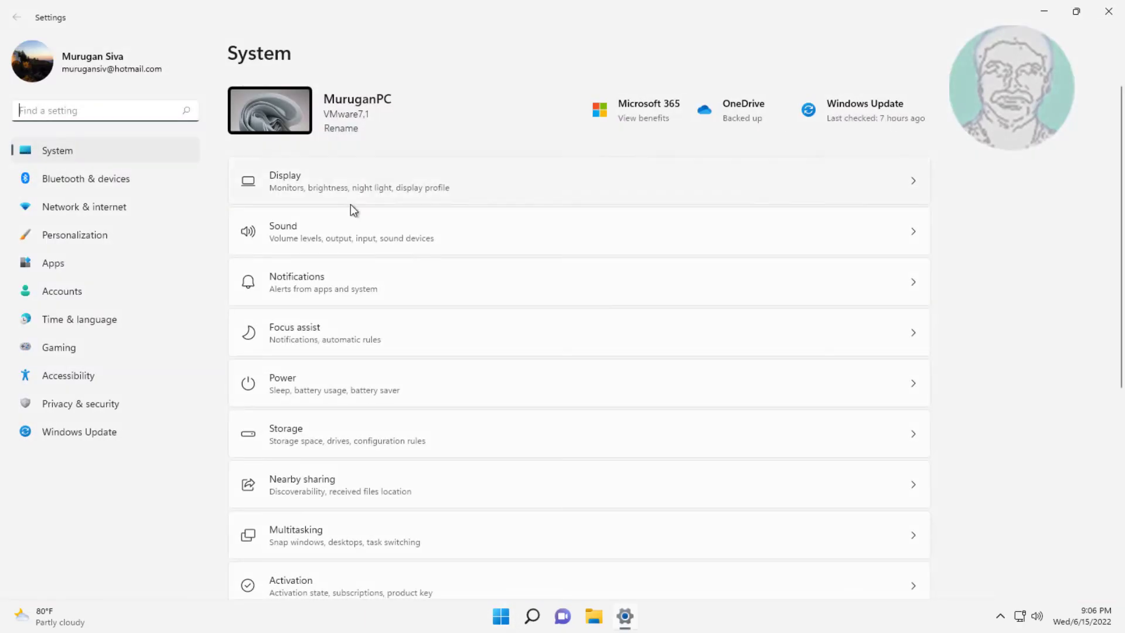
click(85, 179)
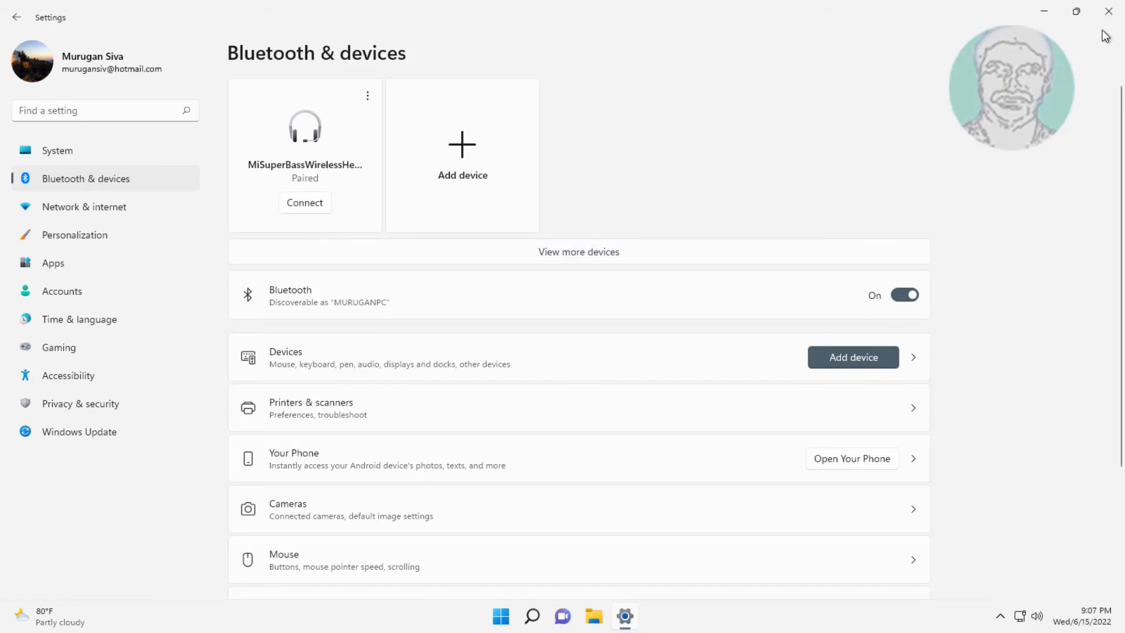
mouse_move(710, 190)
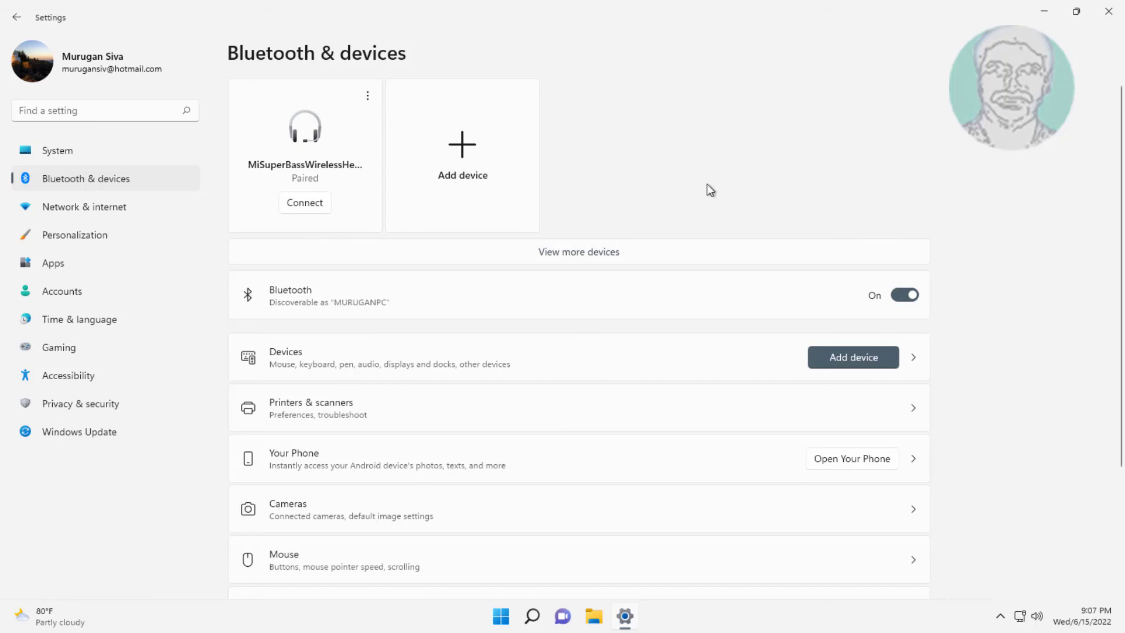
mouse_move(912, 327)
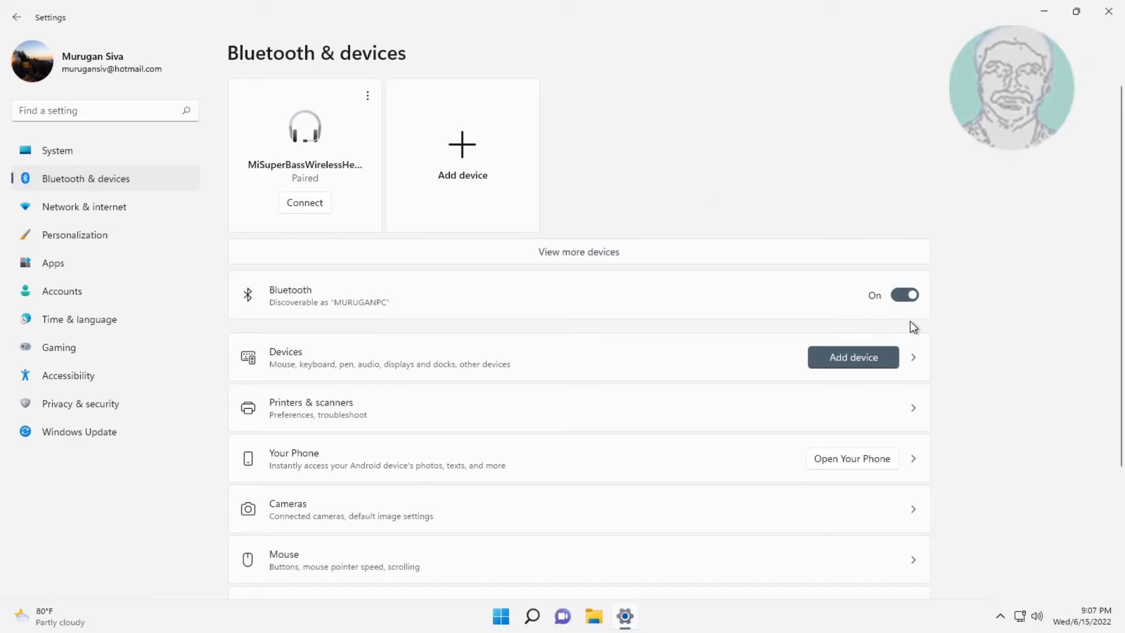
mouse_move(1108, 13)
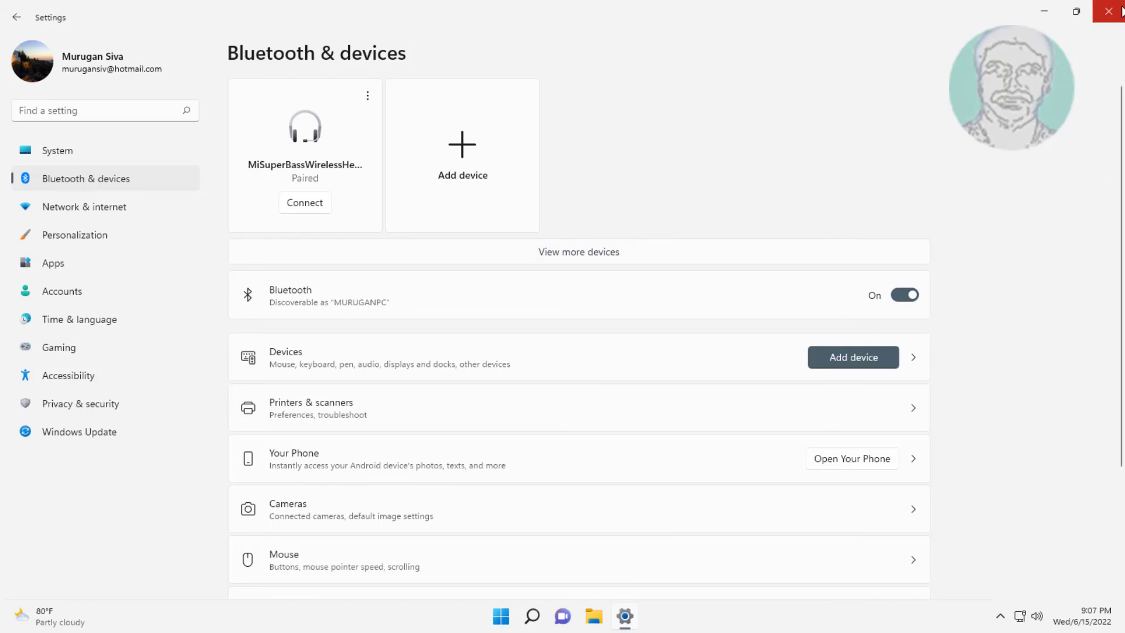